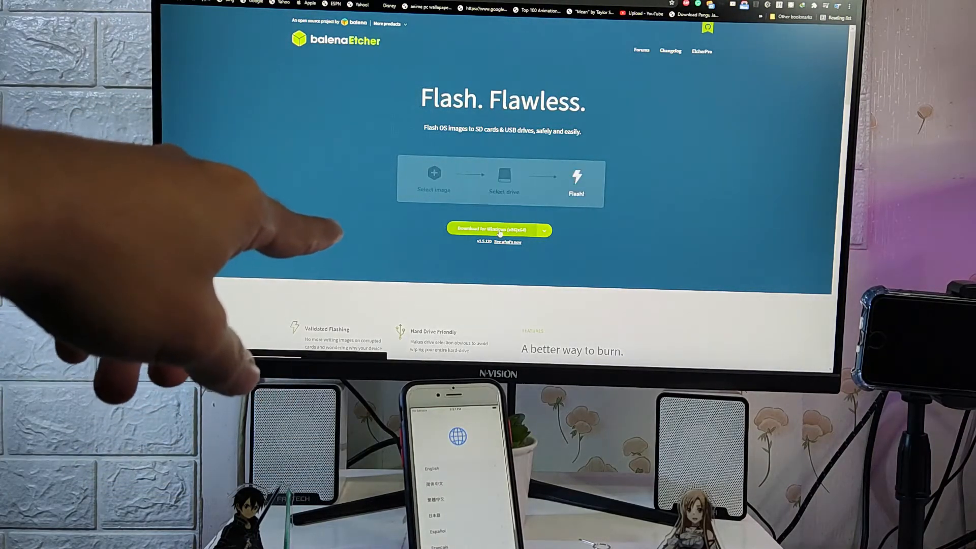
Download the balenaEtcher installer for Windows (x86|x64) from the website
click(498, 230)
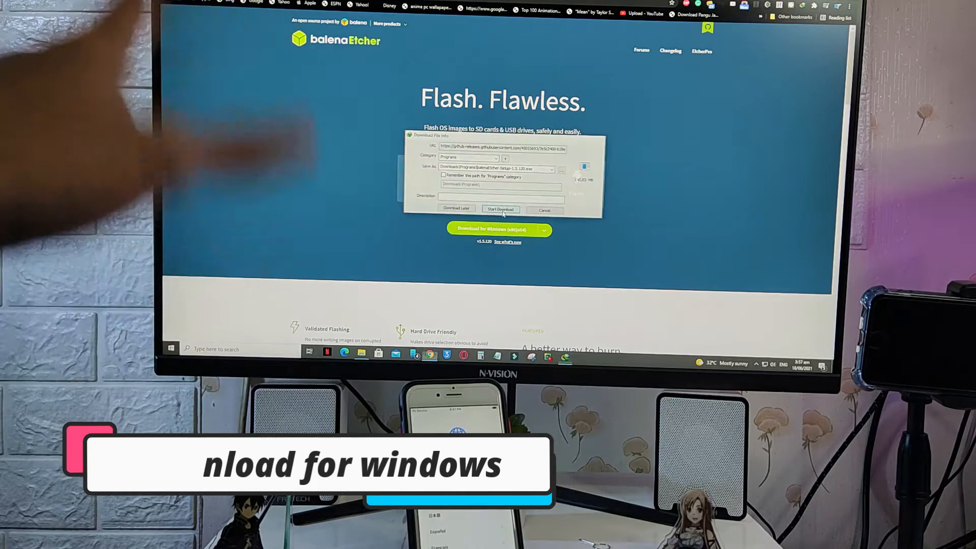
click(500, 208)
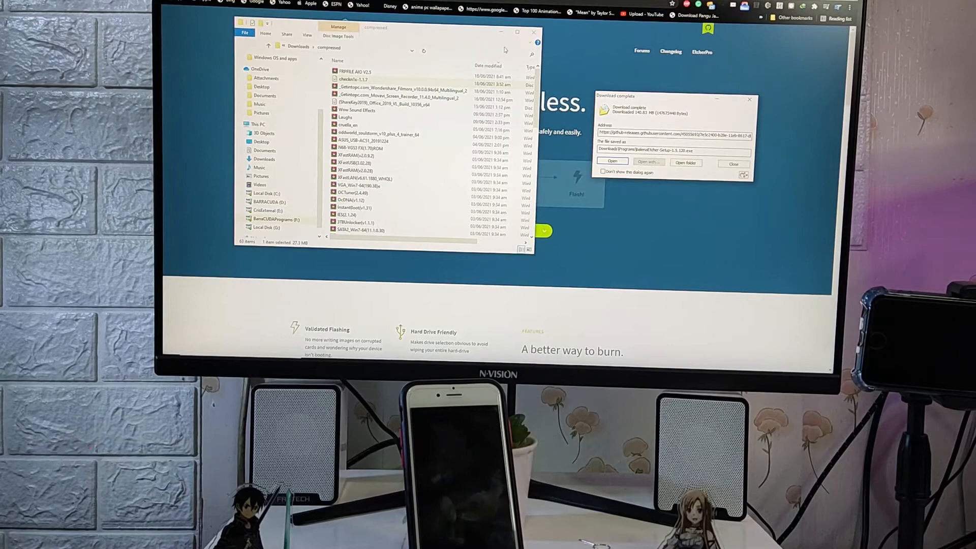
Close the downloads folder and run the downloaded Etcher setup file
click(533, 32)
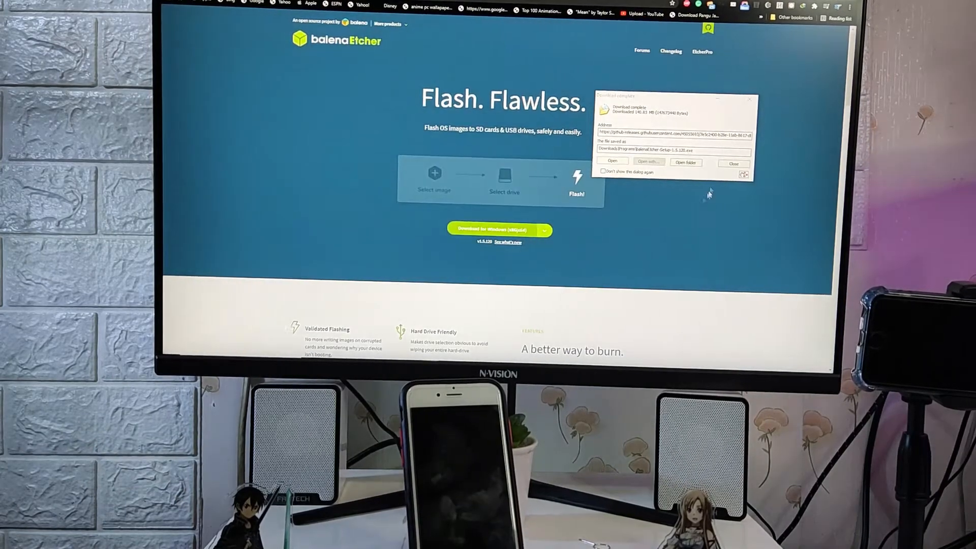
click(612, 160)
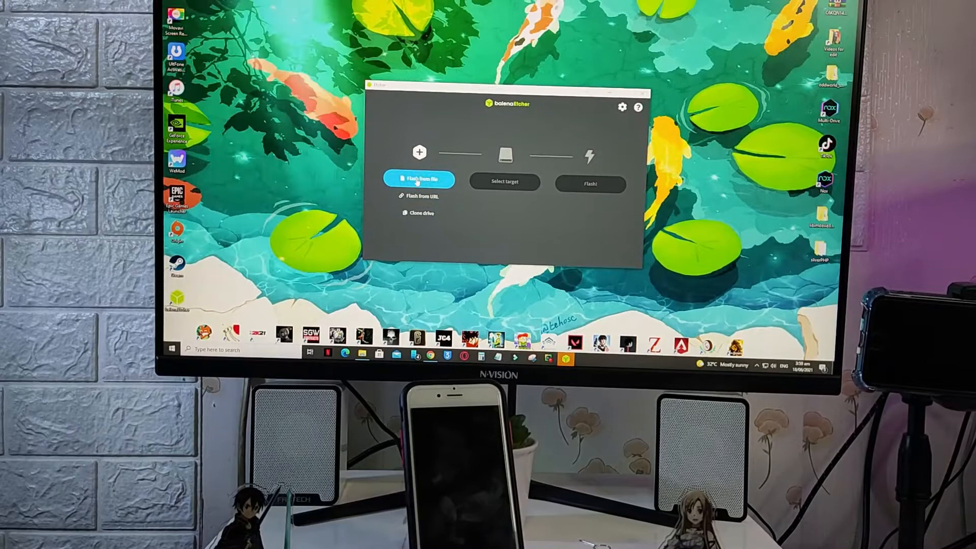
Select checkn1x-1.1.7.iso as the image to flash
click(418, 180)
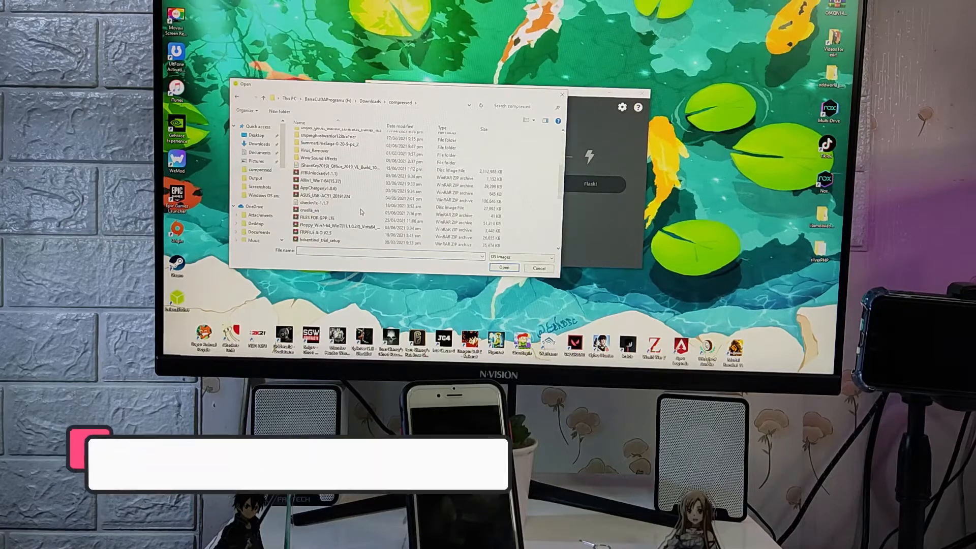
click(313, 203)
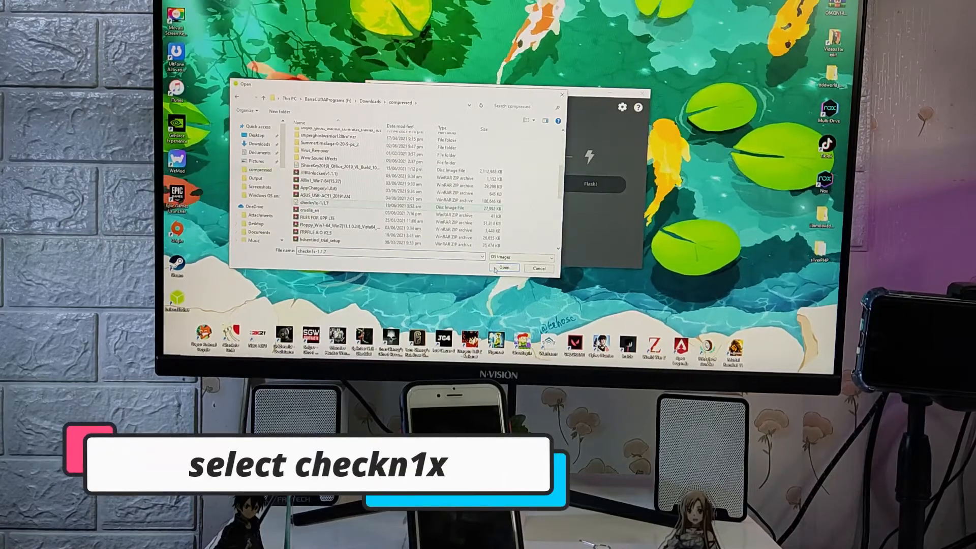
click(503, 268)
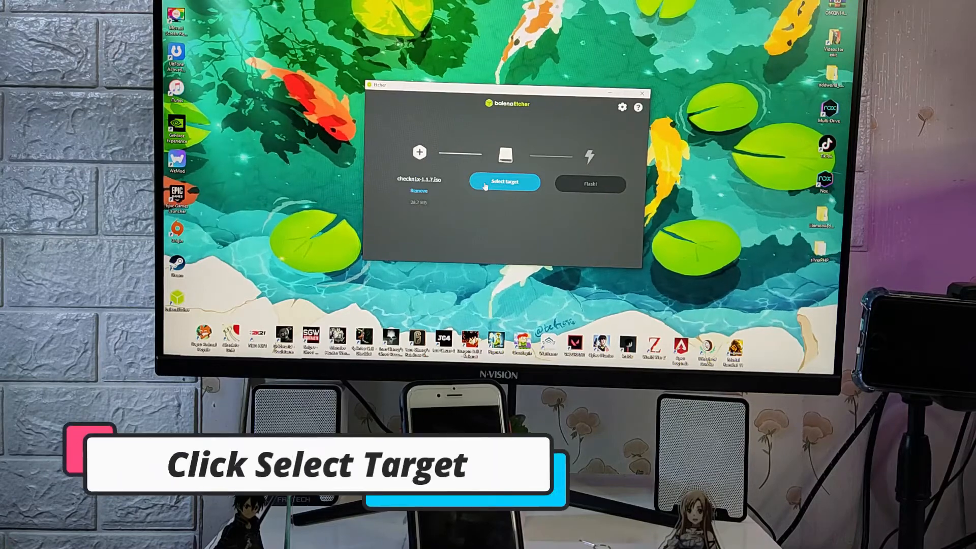
Target the SanDisk Cruzer Blade USB drive and start flashing
click(504, 181)
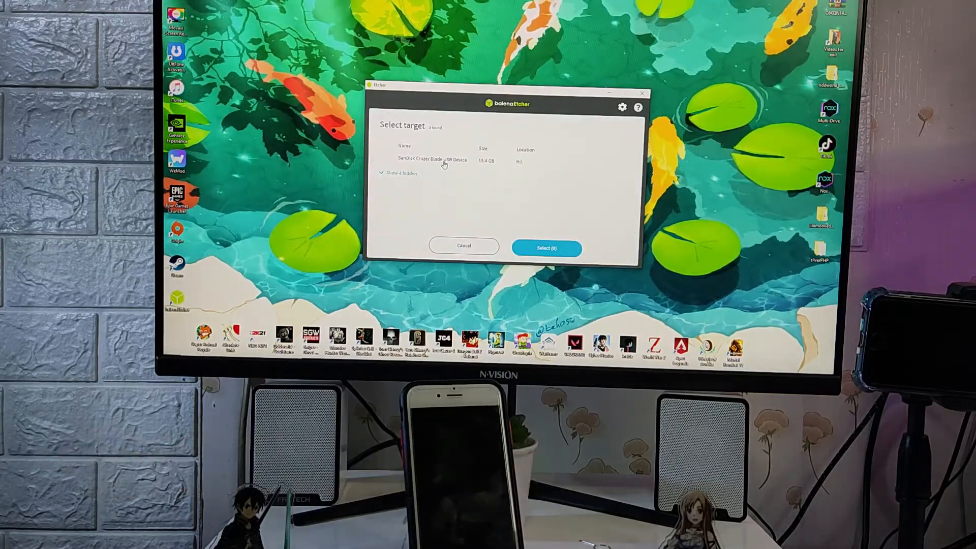
click(389, 158)
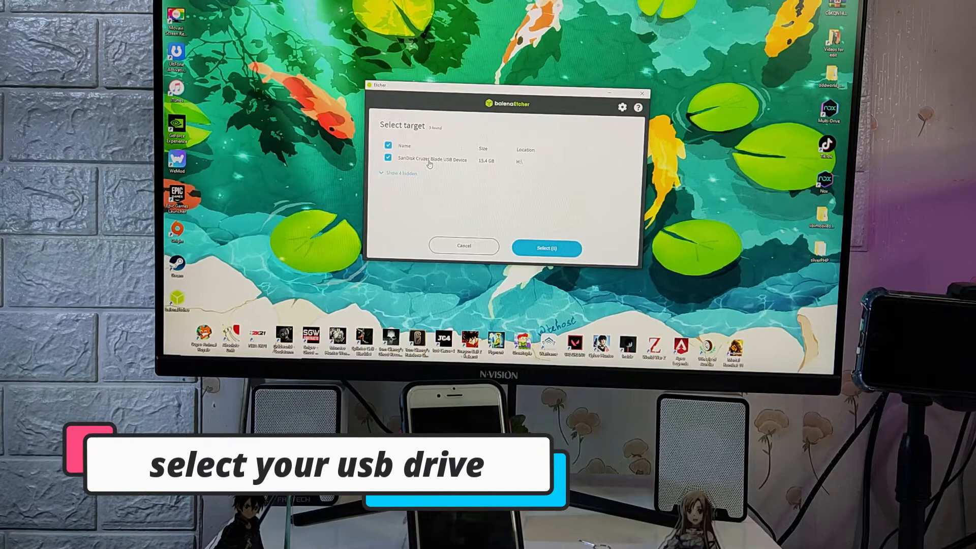
click(546, 247)
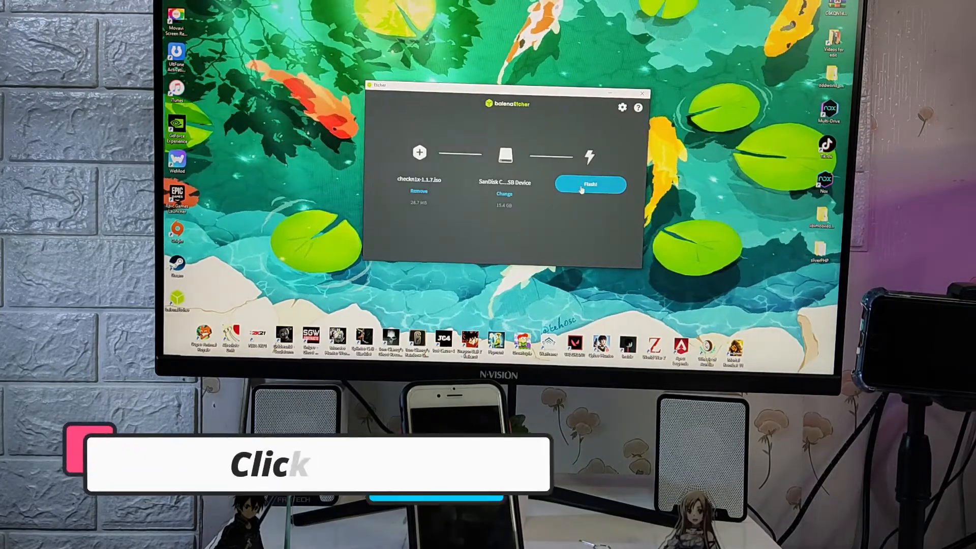
click(589, 184)
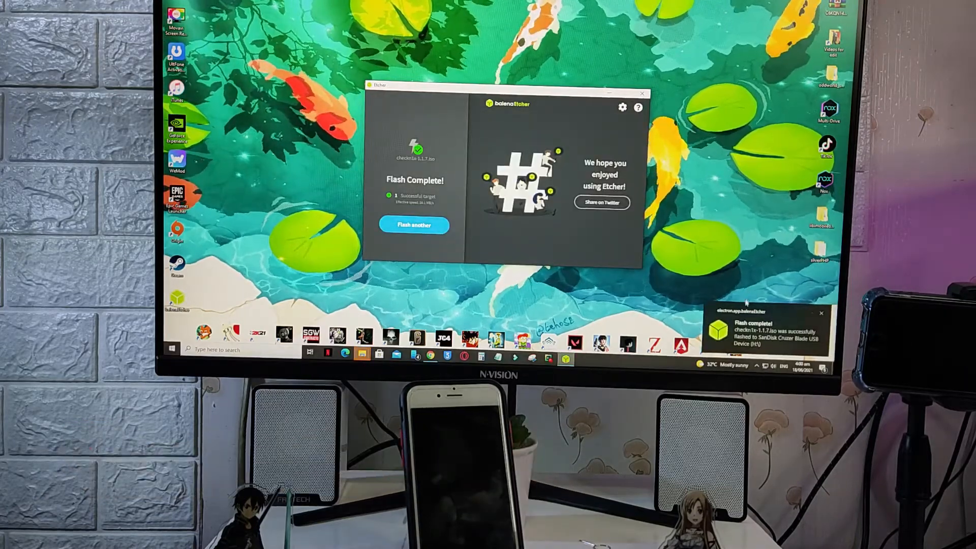
Close Etcher and restart Windows from the Start menu power options
click(642, 92)
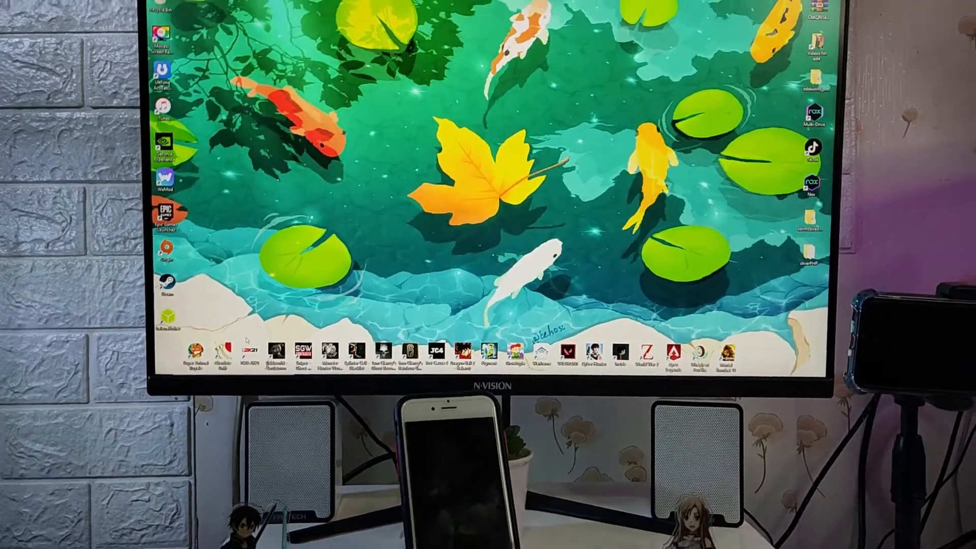
click(165, 363)
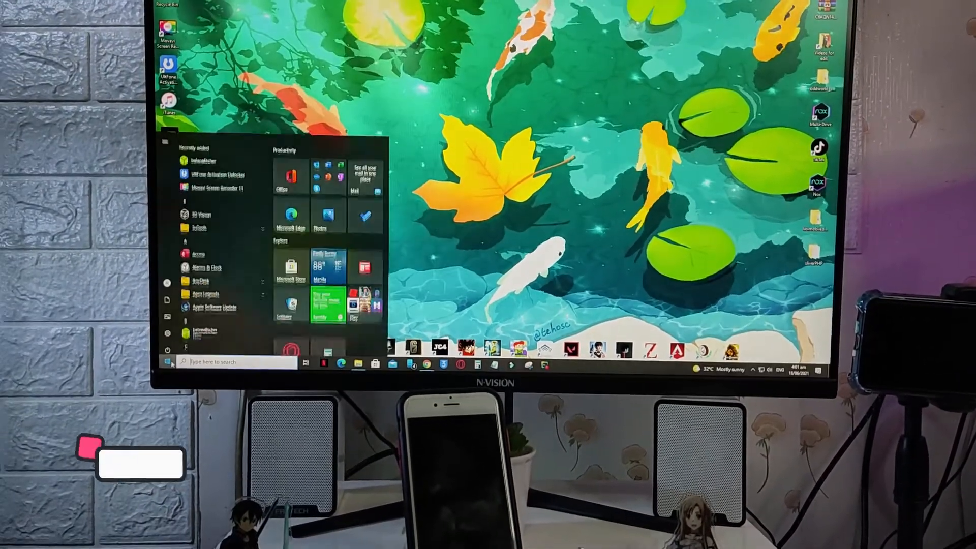
click(167, 345)
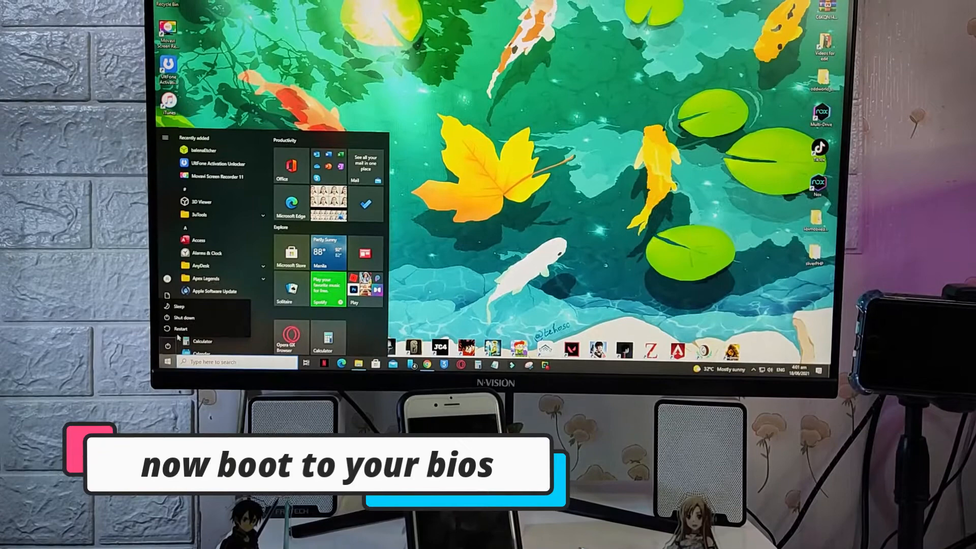
click(181, 329)
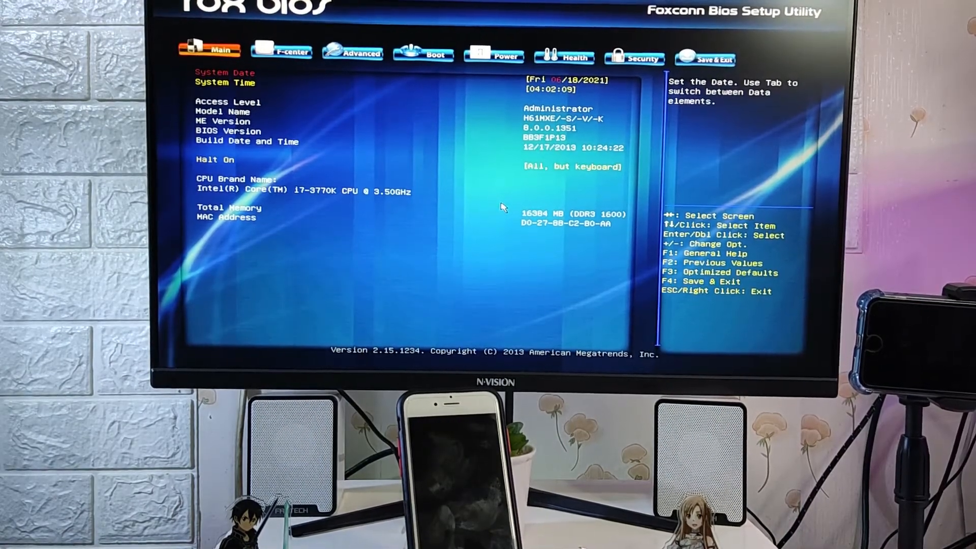
Change the HDD BootSector Write setting on the BIOS Security page
click(493, 56)
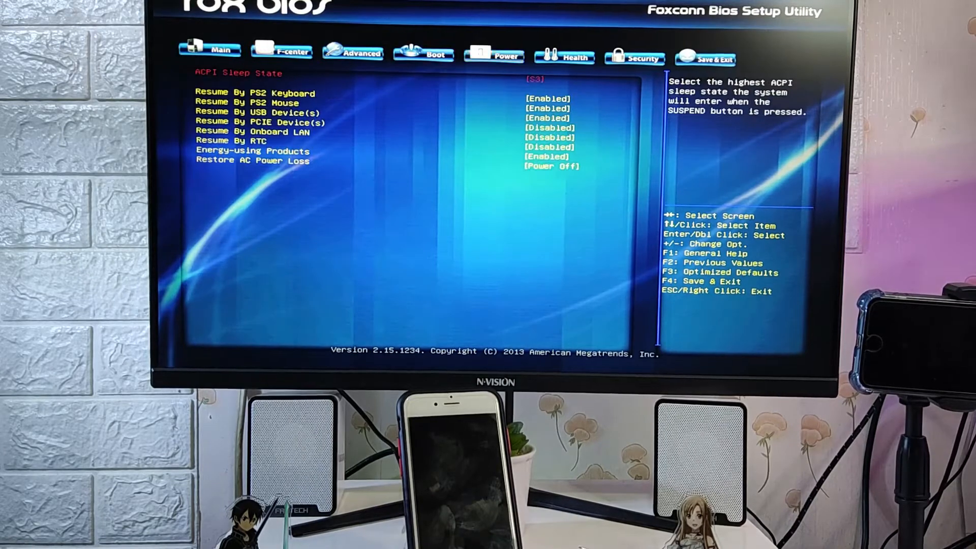
click(635, 58)
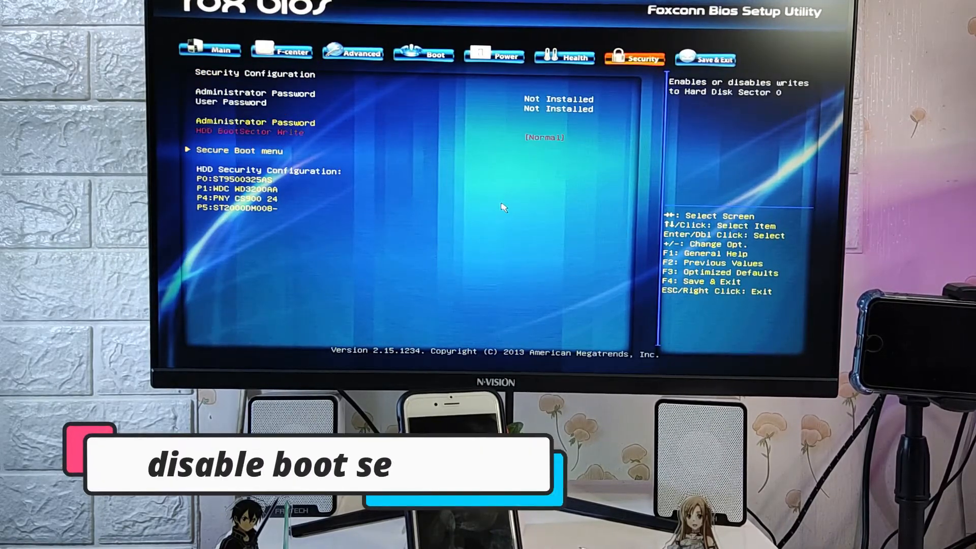
key(Down)
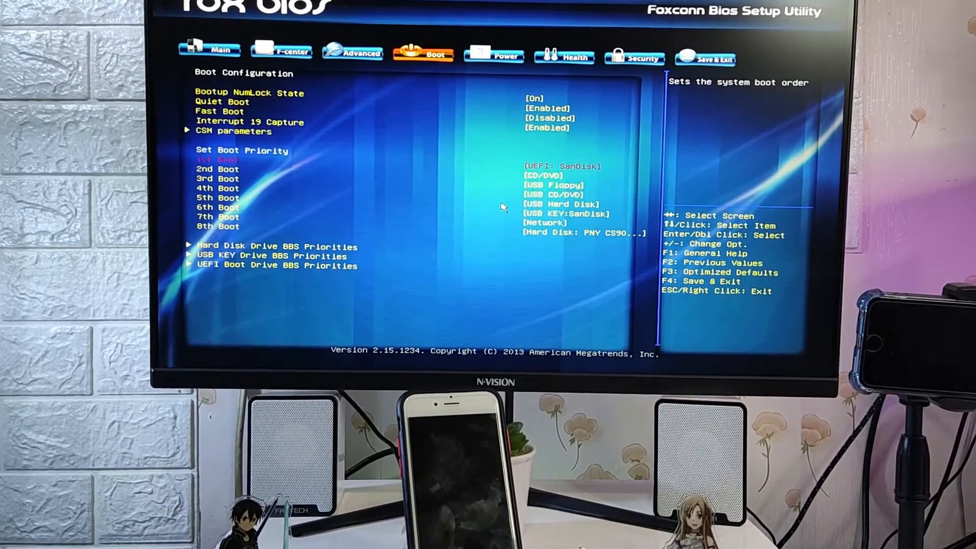
Save changes and reset from the Save & Exit tab, confirming with Yes
click(633, 56)
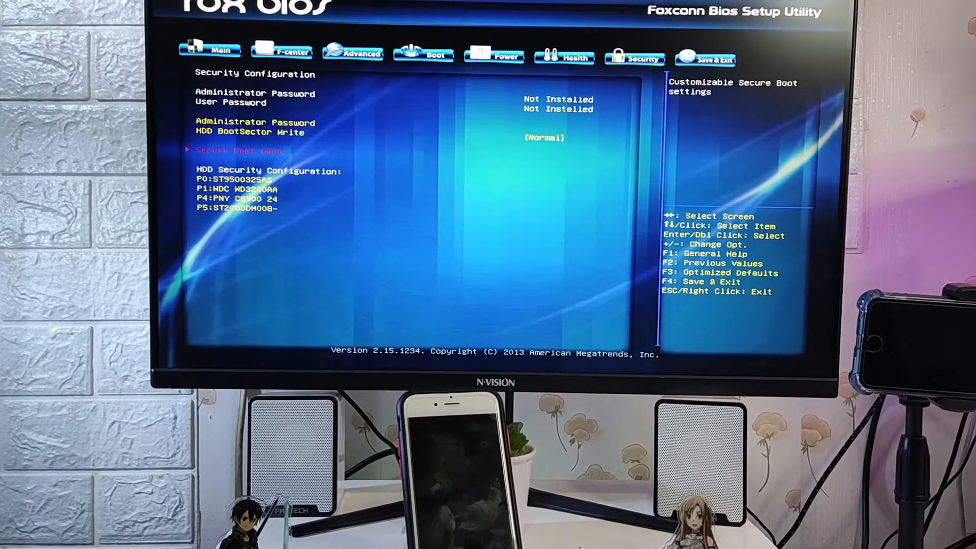
click(705, 57)
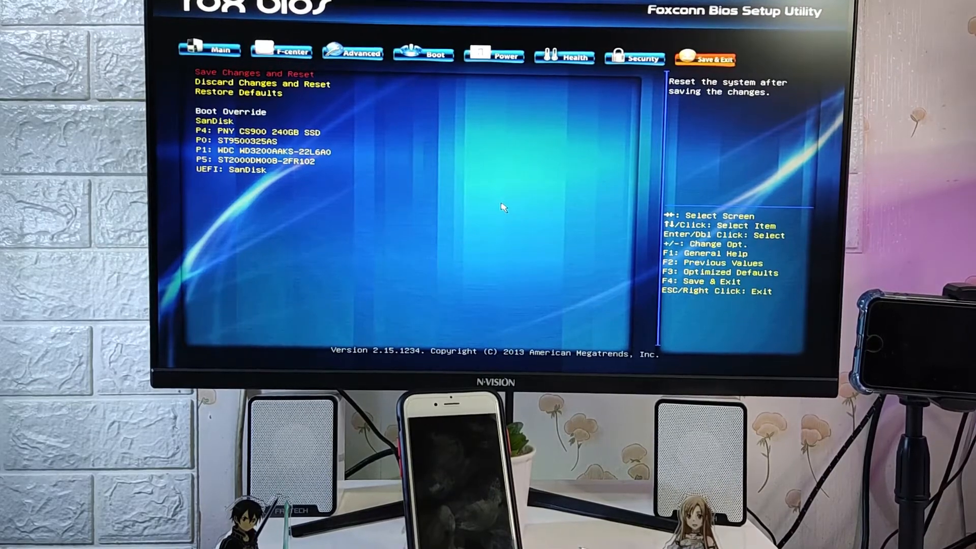
click(252, 73)
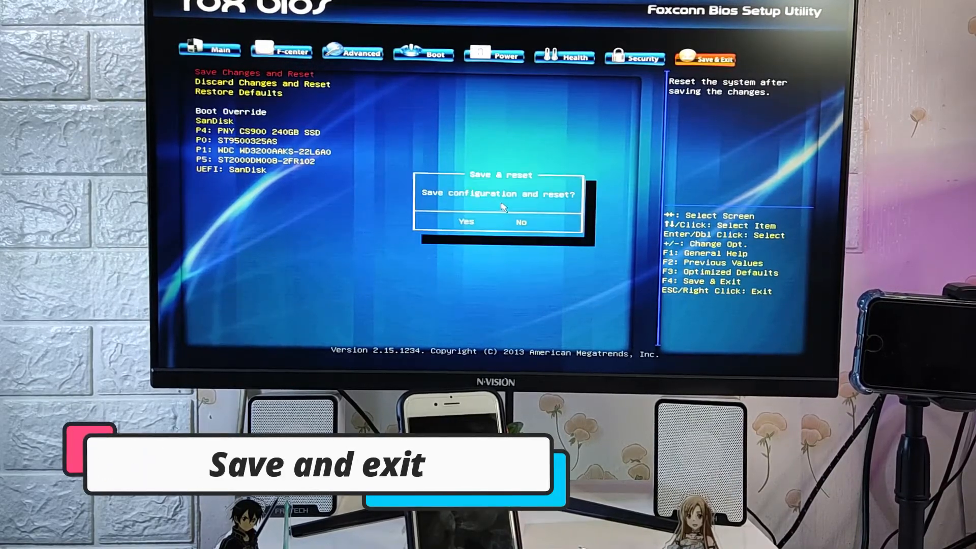
click(465, 221)
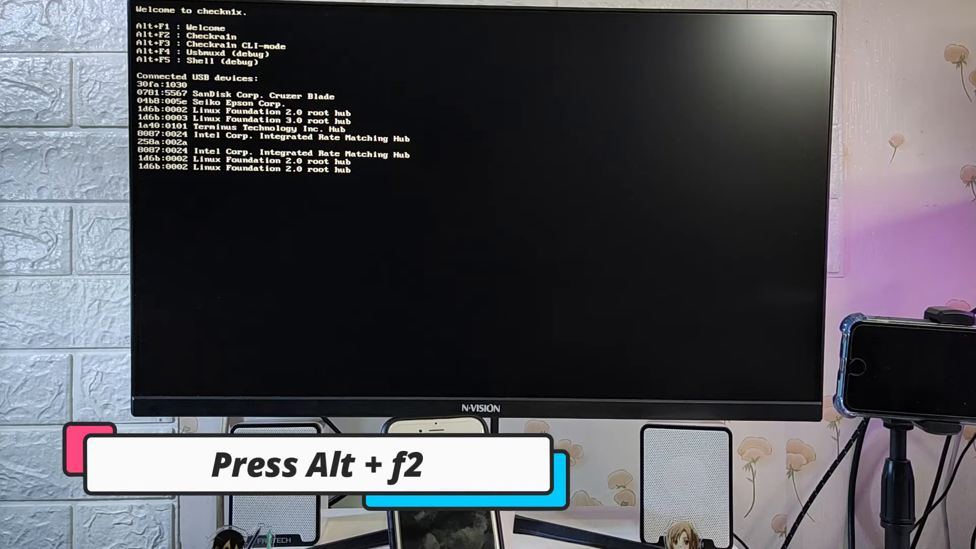
Switch from the checkn1x welcome screen to the checkra1n console with Alt+F2
key(Alt+F2)
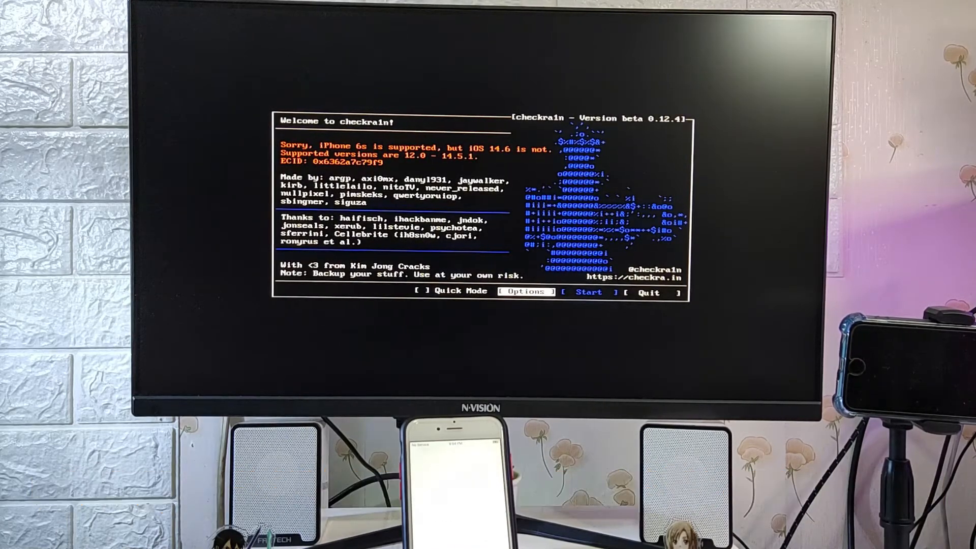
Enable 'Allow untested iOS/iPadOS/tvOS versions' and 'Skip A11 BPR check', then return to the main screen
click(523, 291)
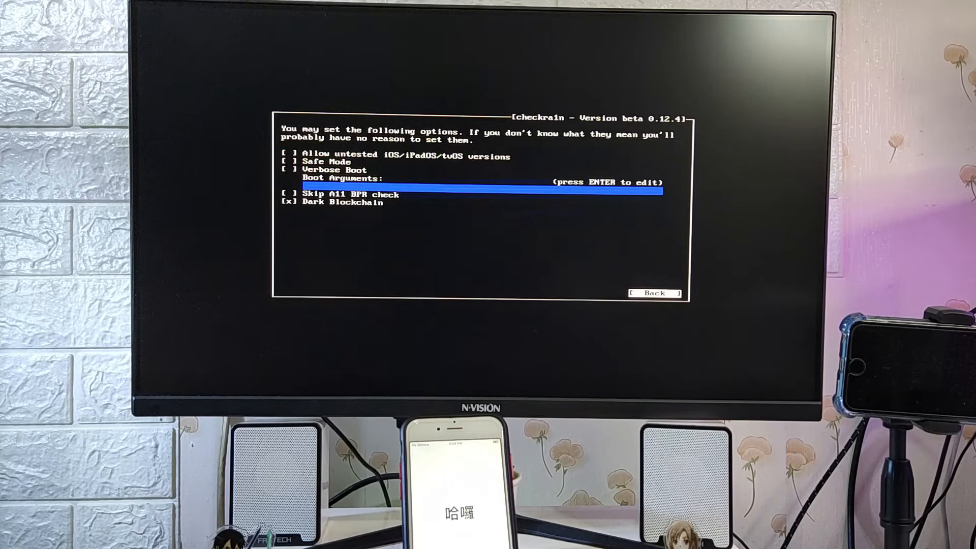
key(up)
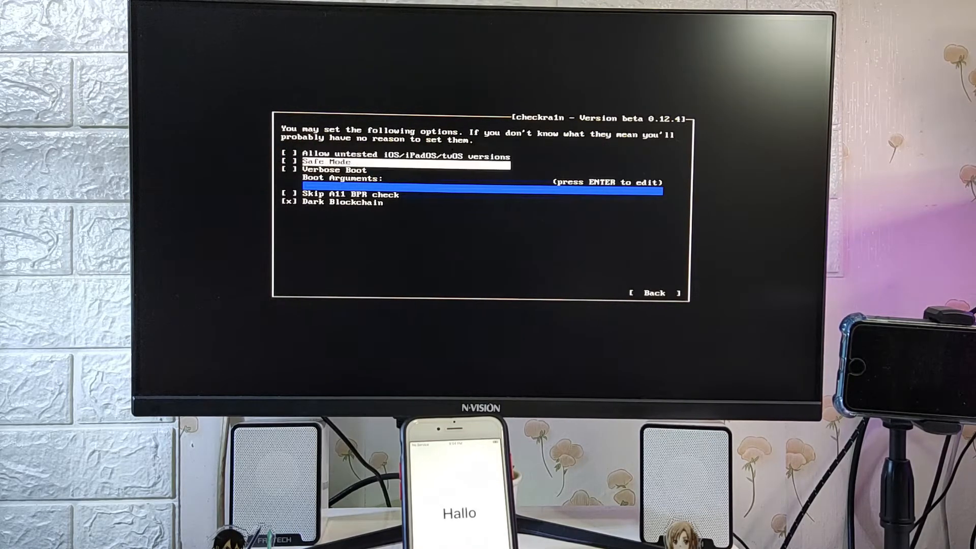
key(Up)
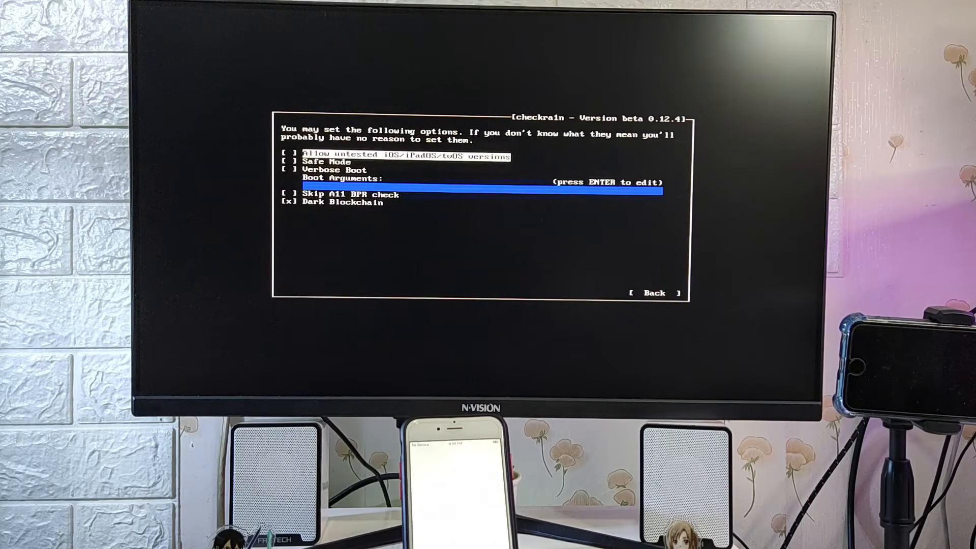
click(286, 154)
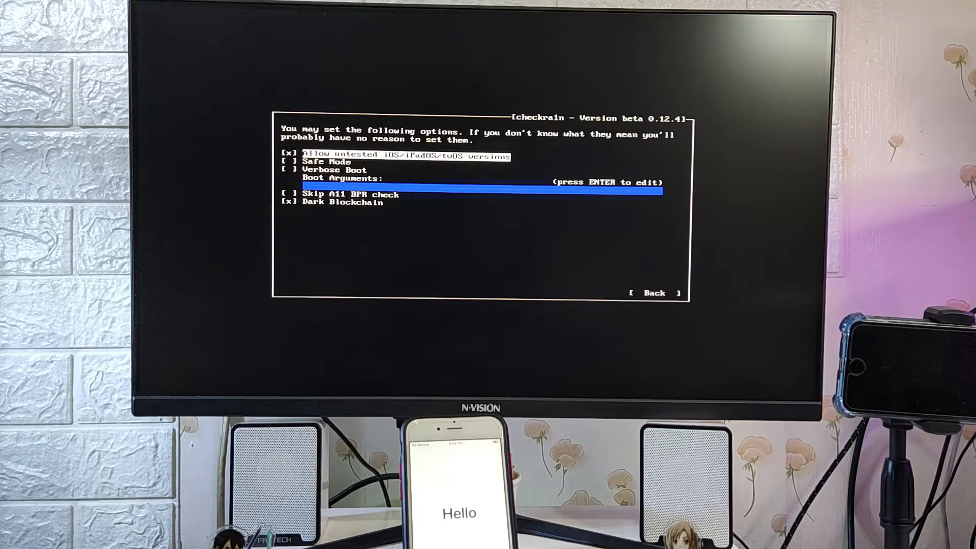
key(Down)
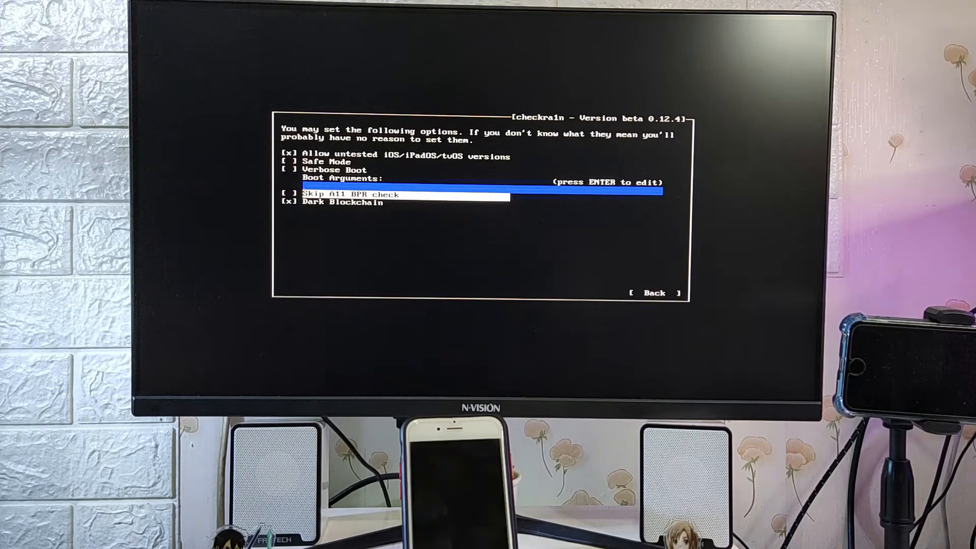
click(288, 194)
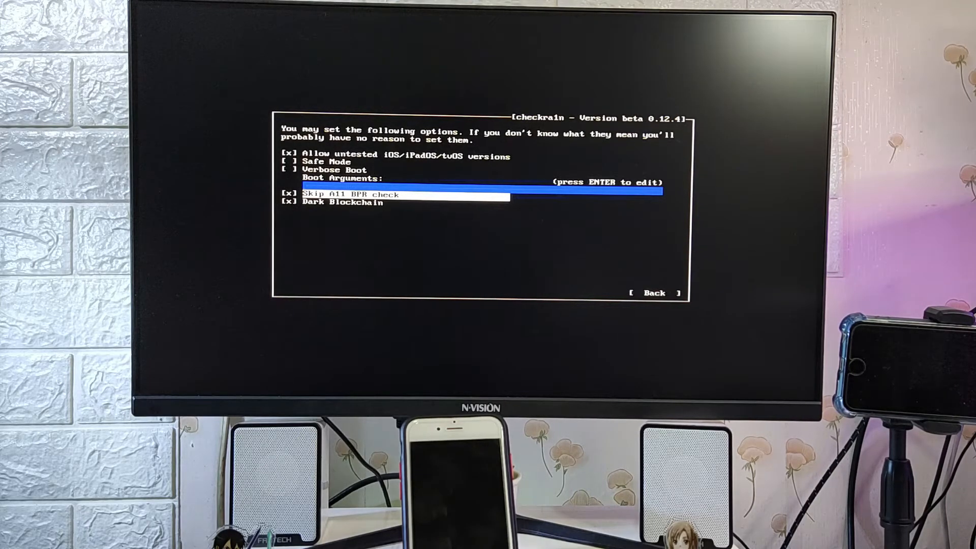
click(654, 293)
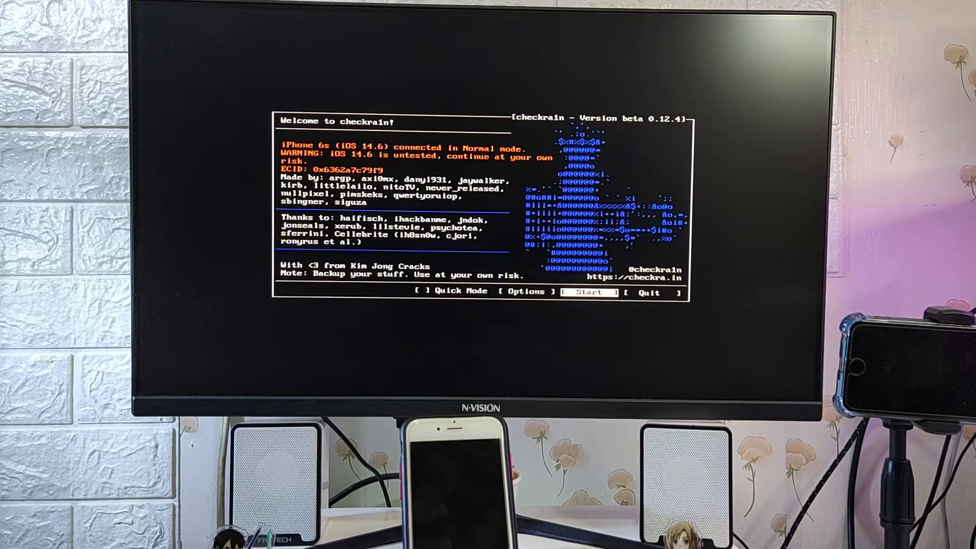
Start the jailbreak, accept the untested-version warning, and advance through recovery mode to DFU instructions
click(587, 291)
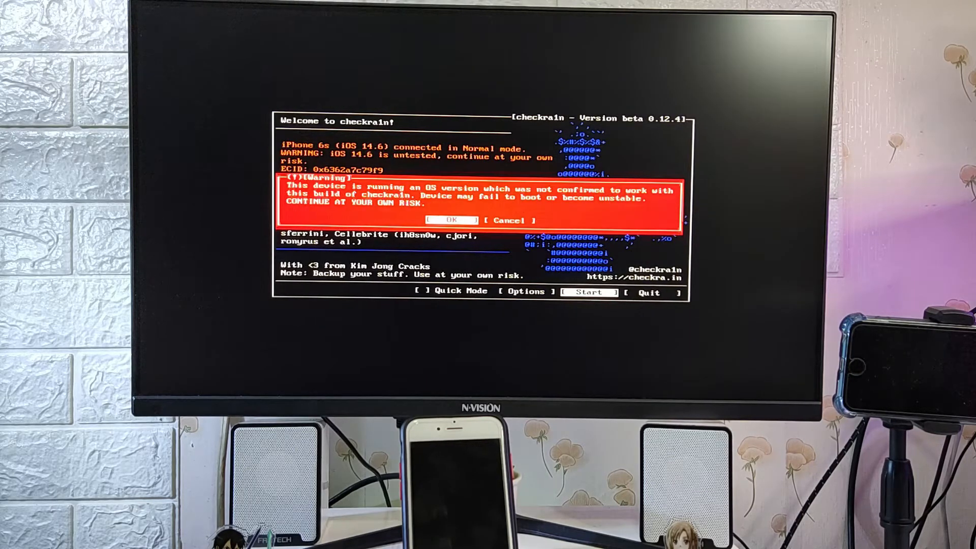
click(451, 220)
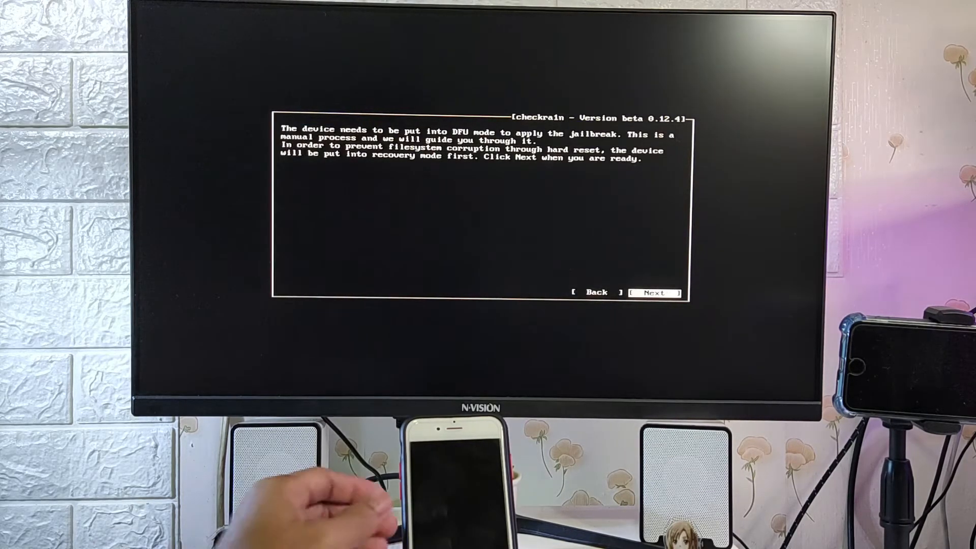
click(654, 293)
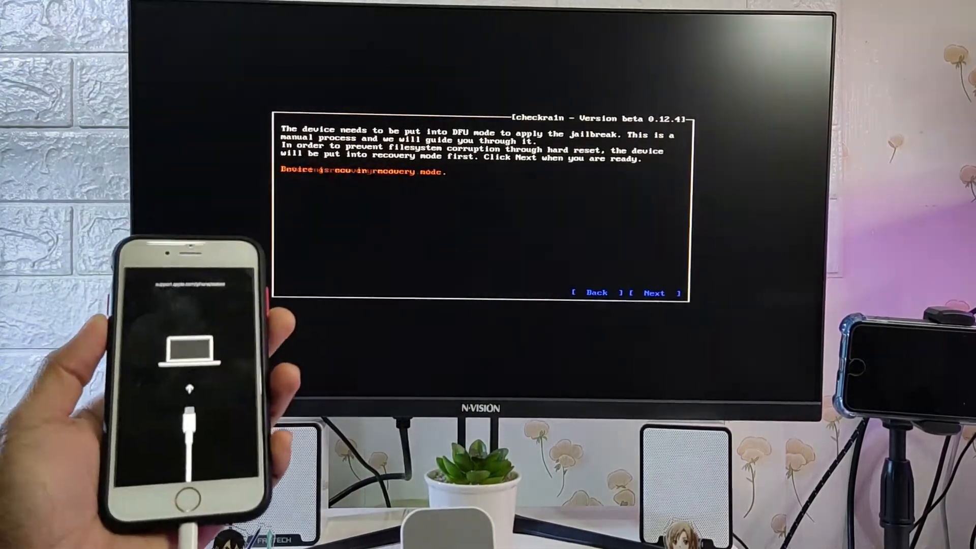
click(653, 293)
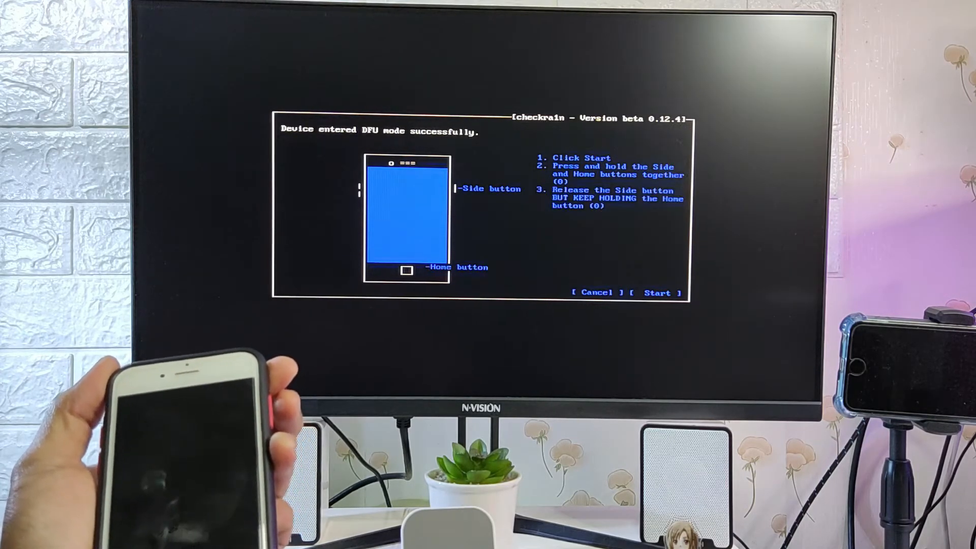
Begin the Side and Home button DFU sequence so checkra1n jailbreaks the iPhone 6s
click(657, 293)
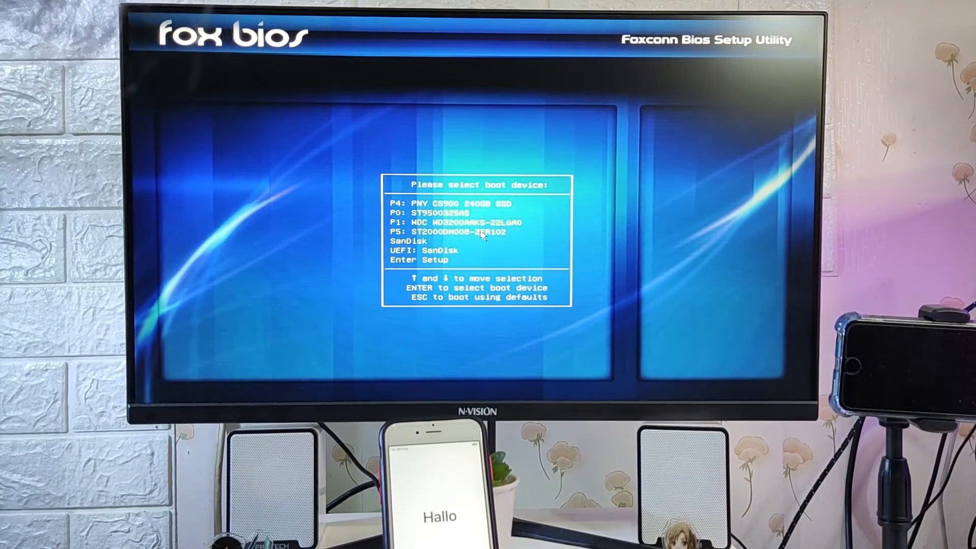
Choose the Windows drive in the BIOS boot menu to boot Windows
key(enter)
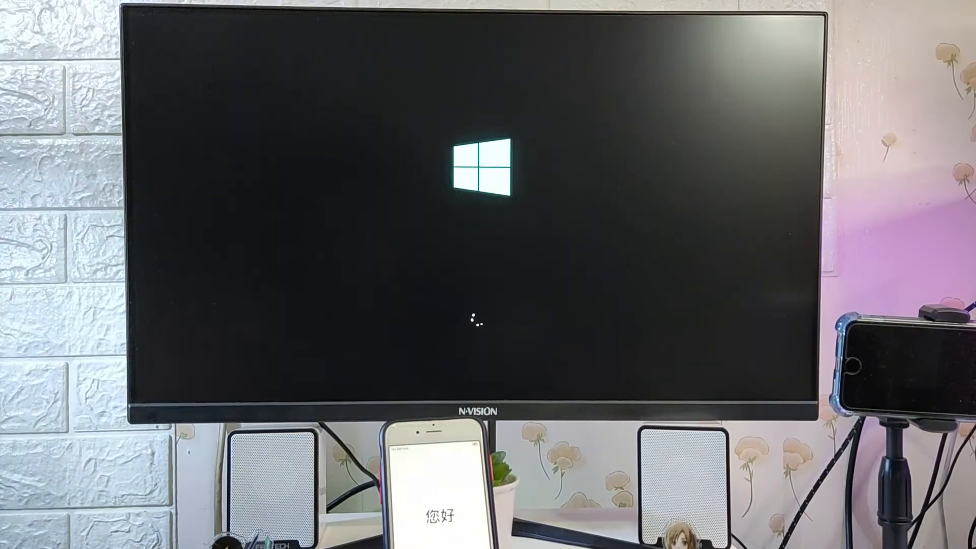